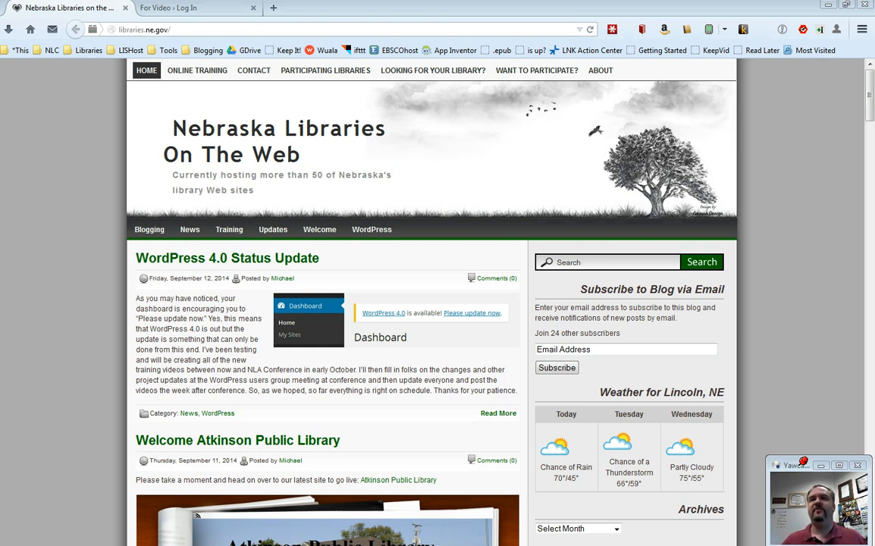
# - Open a second browser tab for the For Video site's /wp-admin/ login page
pyautogui.click(228, 29)
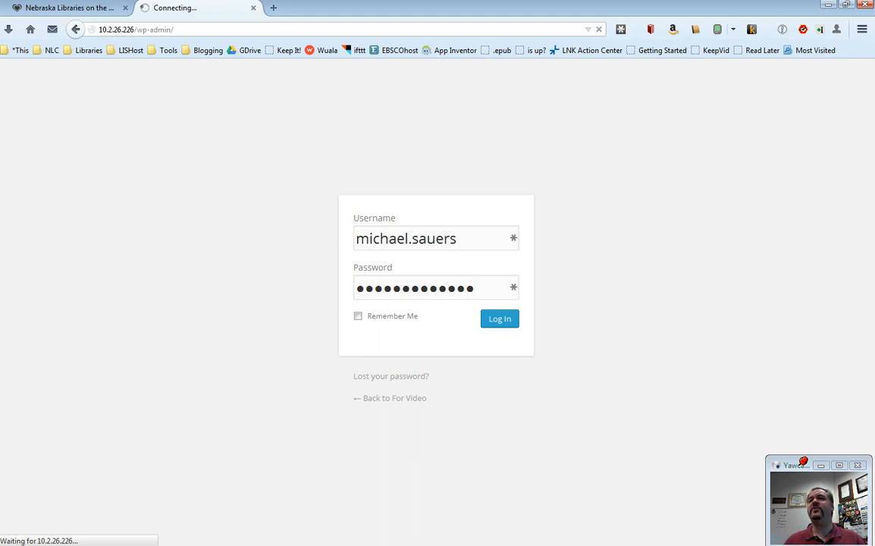
pyautogui.click(499, 318)
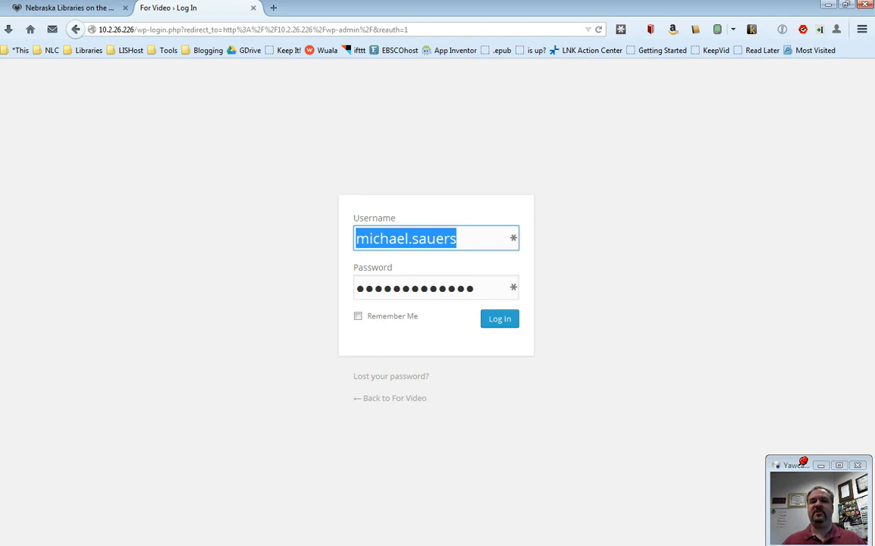
pyautogui.moveTo(391, 376)
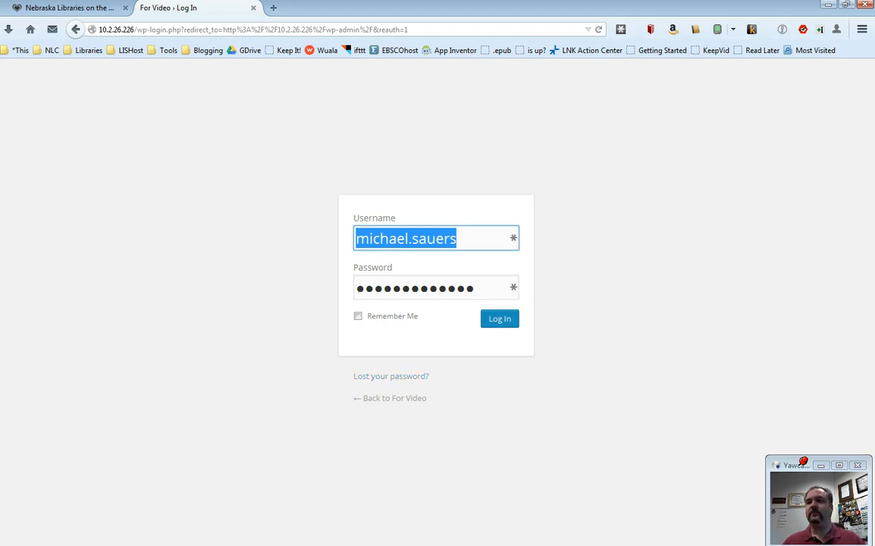
# - Submit the entered credentials with Log In so the For Video dashboard loads
pyautogui.click(499, 318)
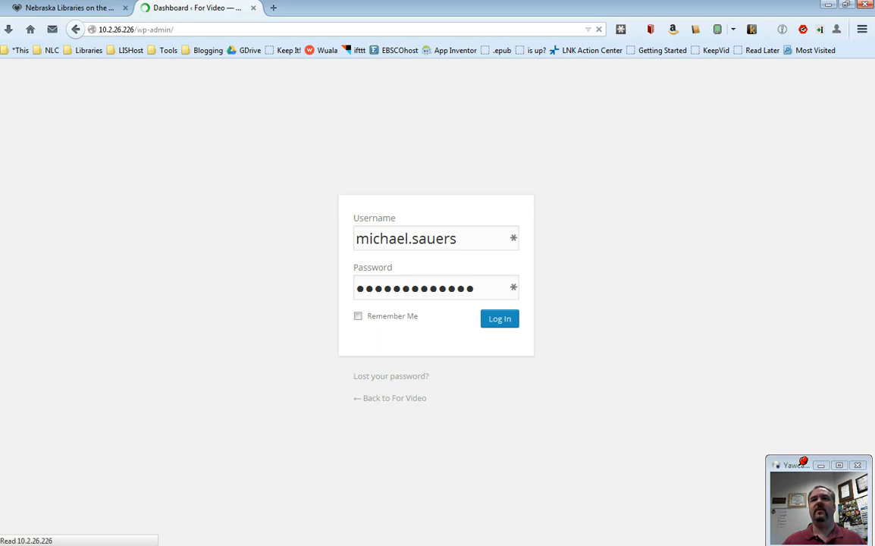
pyautogui.click(499, 319)
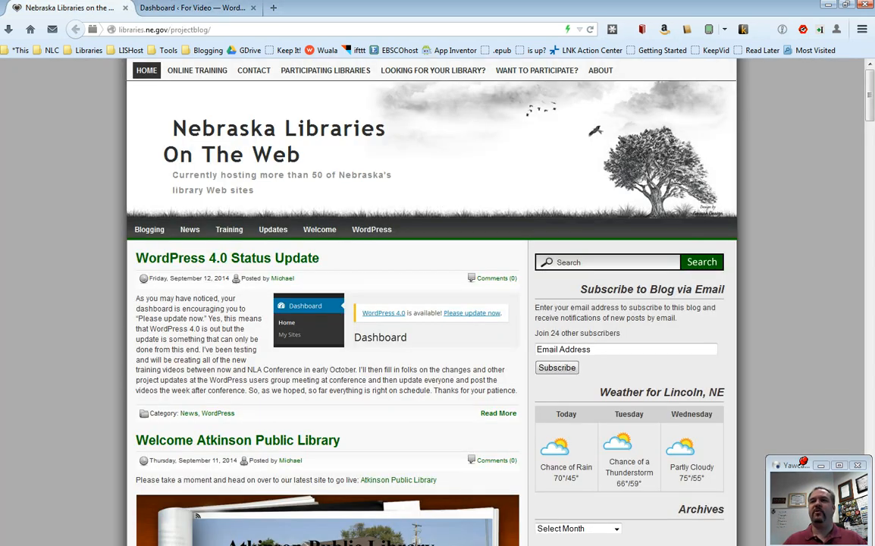
pyautogui.moveTo(197, 70)
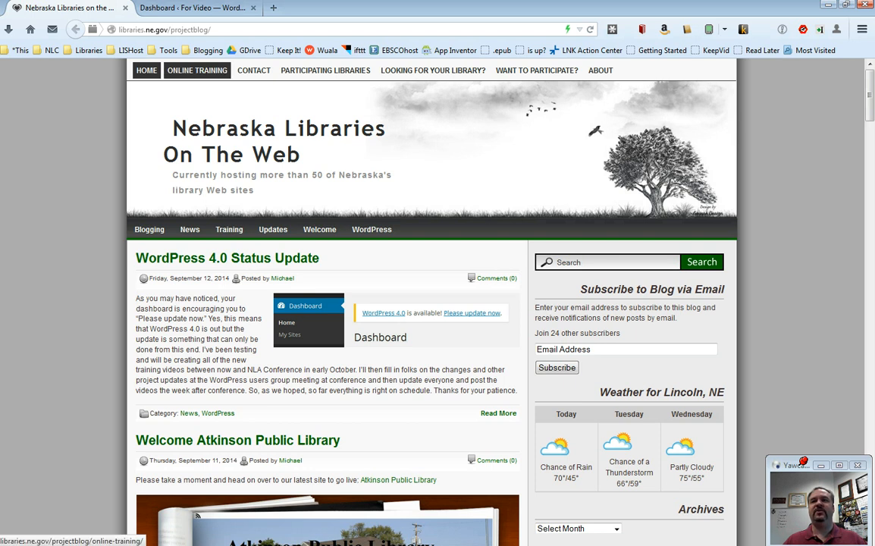